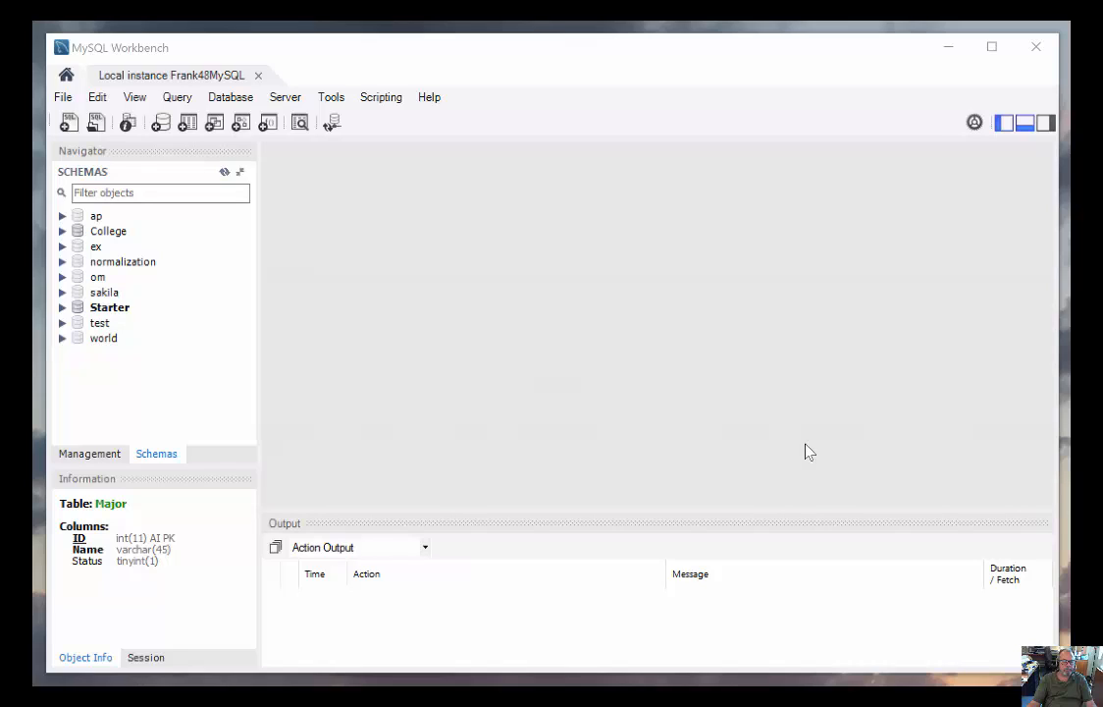
pyautogui.moveTo(809, 441)
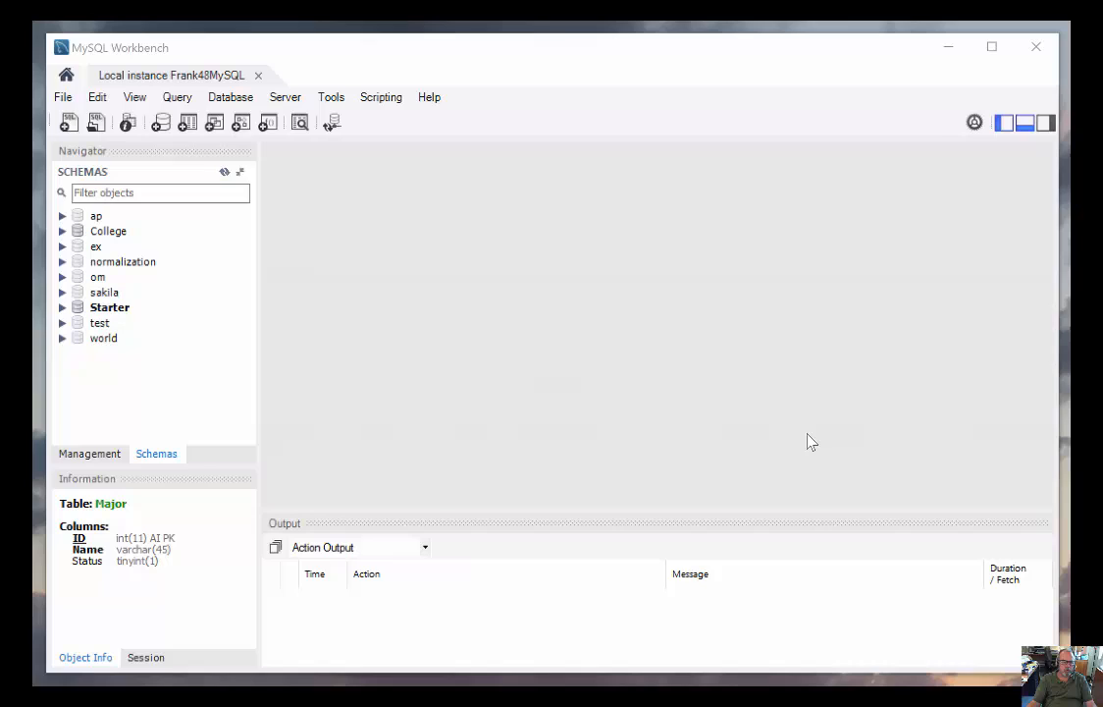
pyautogui.moveTo(830, 370)
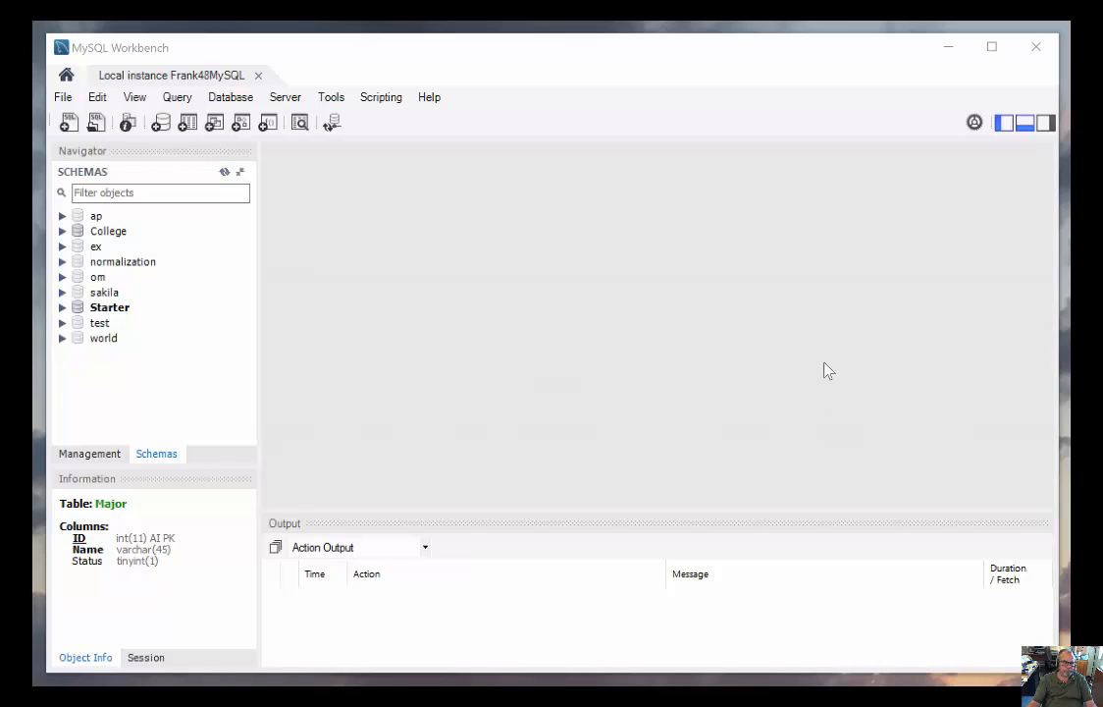
pyautogui.moveTo(137, 54)
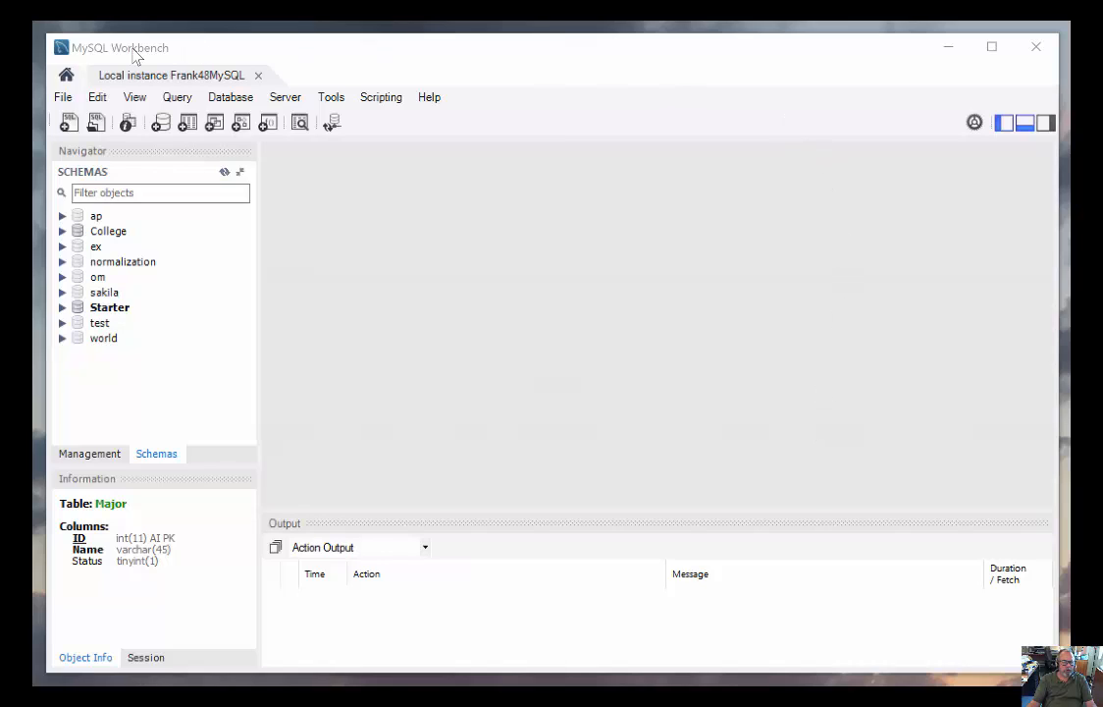
pyautogui.moveTo(136, 98)
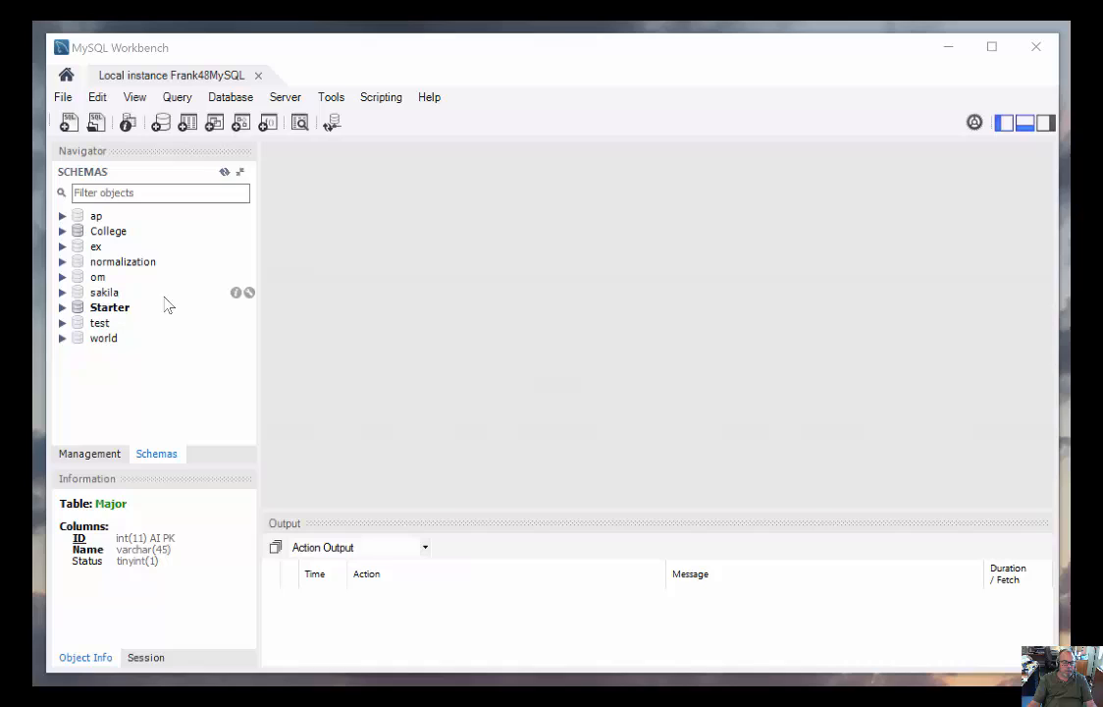
pyautogui.moveTo(471, 333)
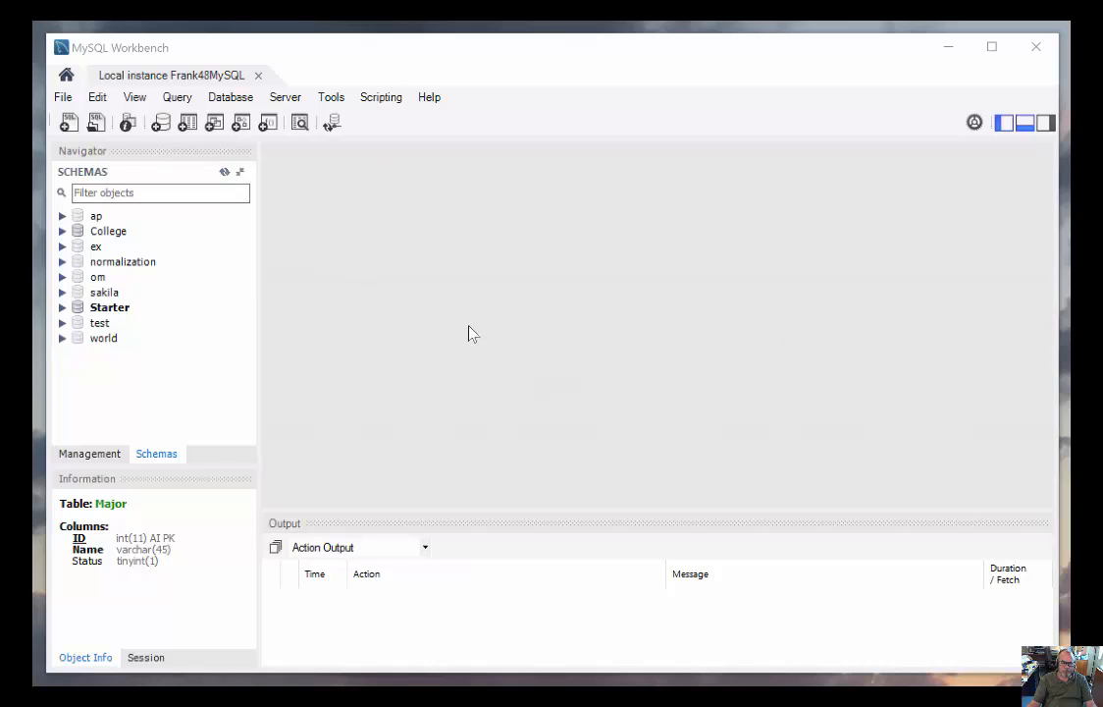
pyautogui.moveTo(648, 273)
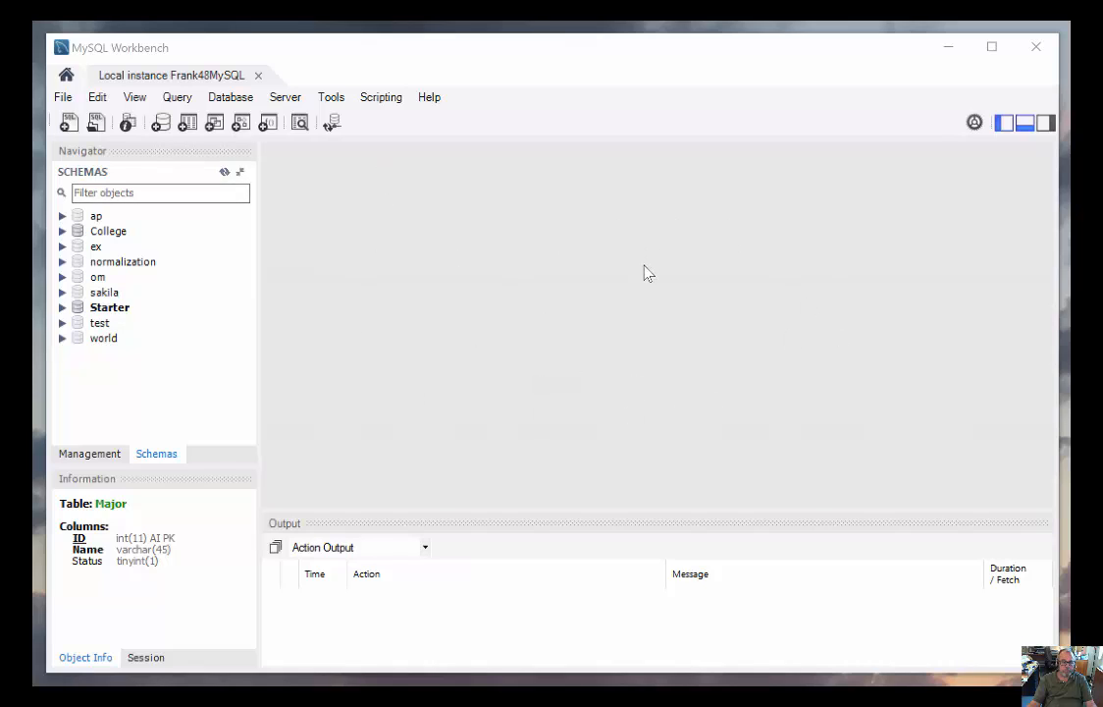
pyautogui.moveTo(639, 279)
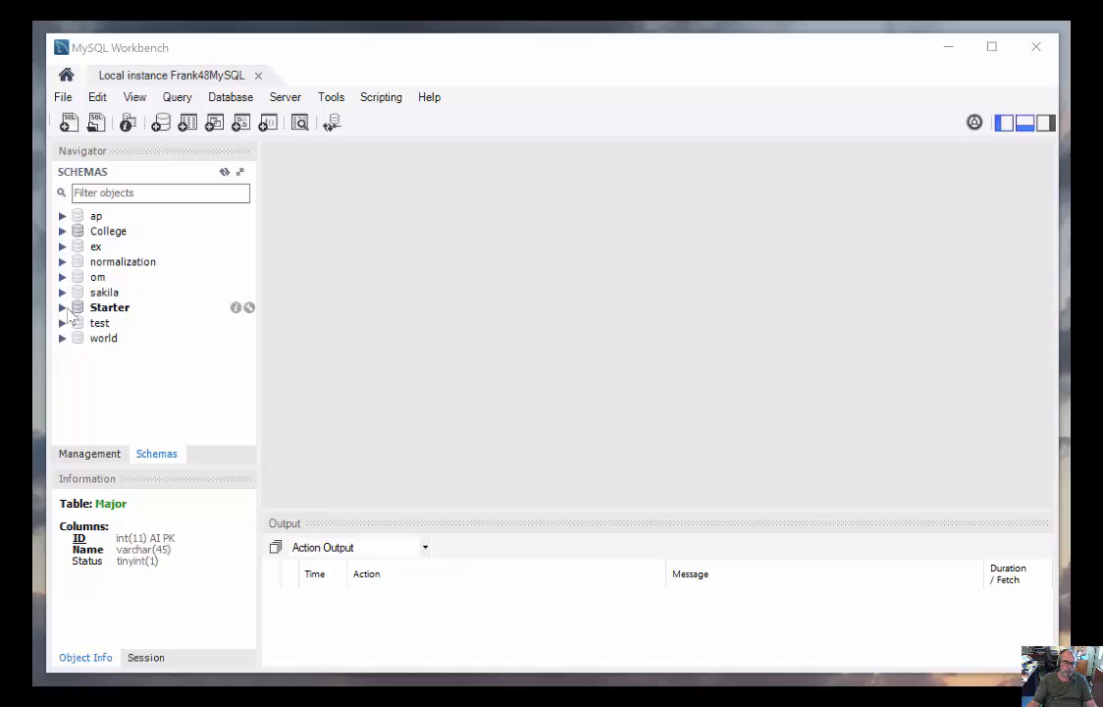
# Select the Starter schema in the Navigator to display its details.
pyautogui.click(110, 307)
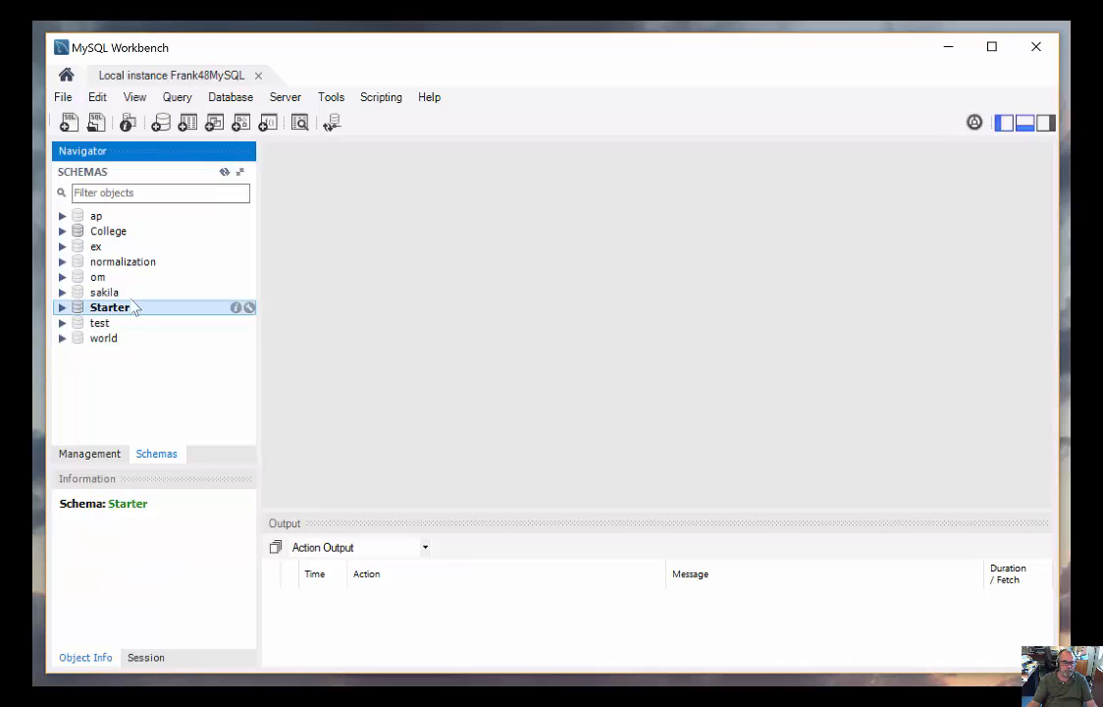
# Select the College schema to show its information, then try a panel layout toggle.
pyautogui.click(108, 231)
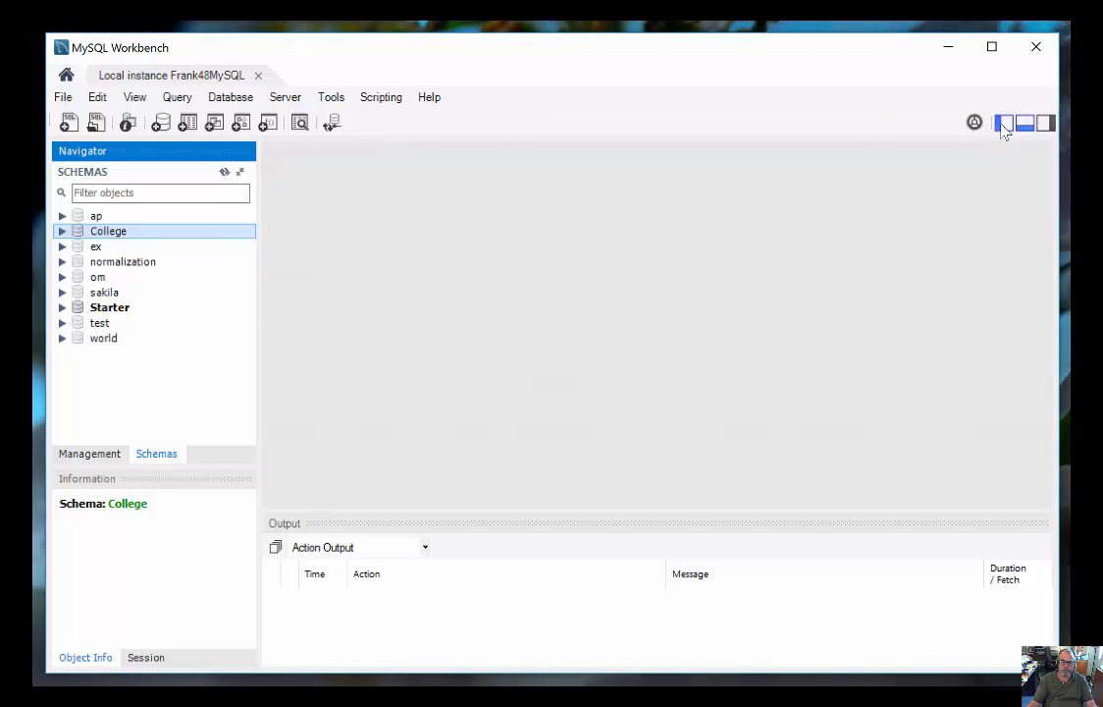
pyautogui.click(1004, 122)
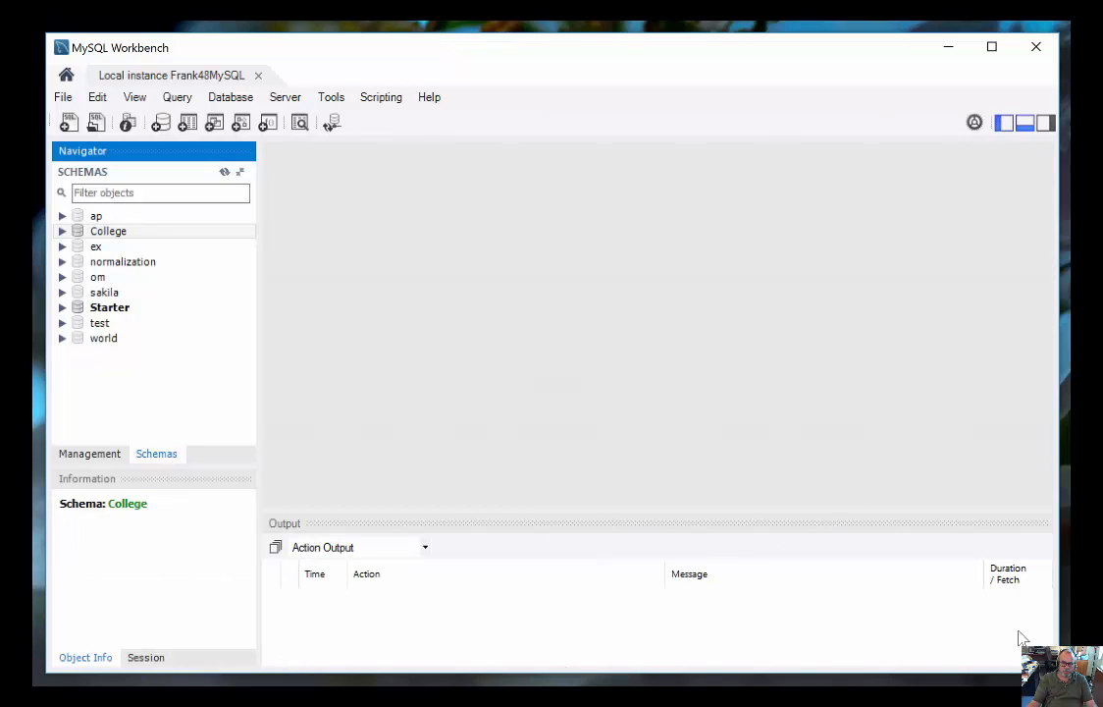
pyautogui.moveTo(500, 535)
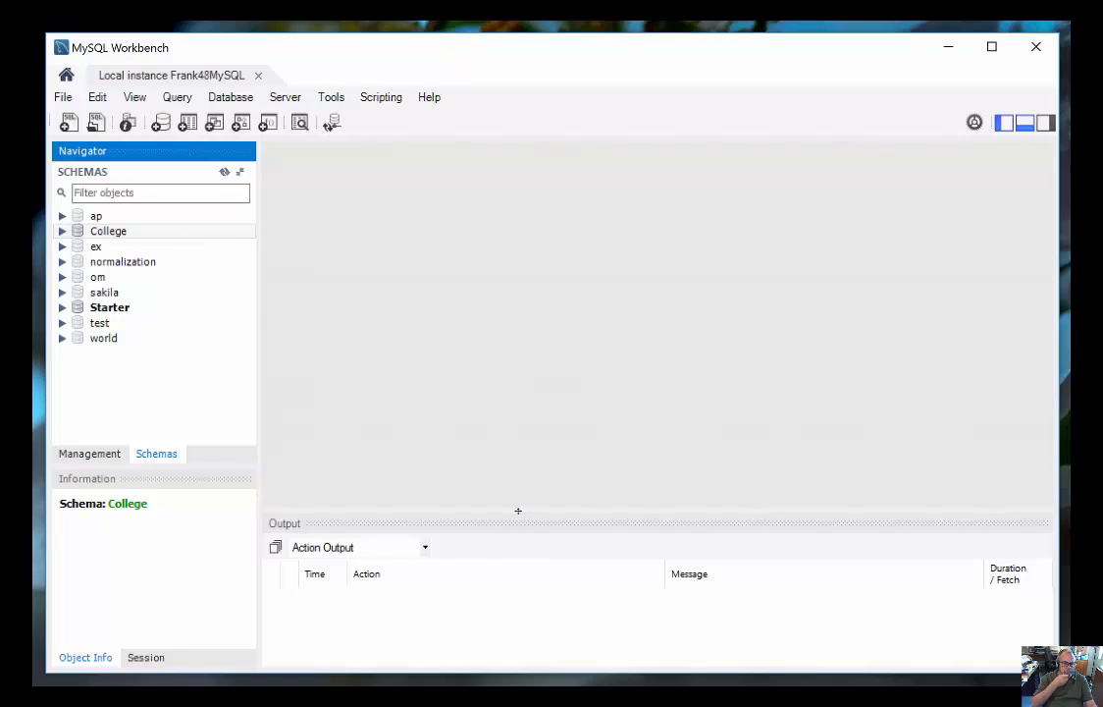
pyautogui.moveTo(996, 180)
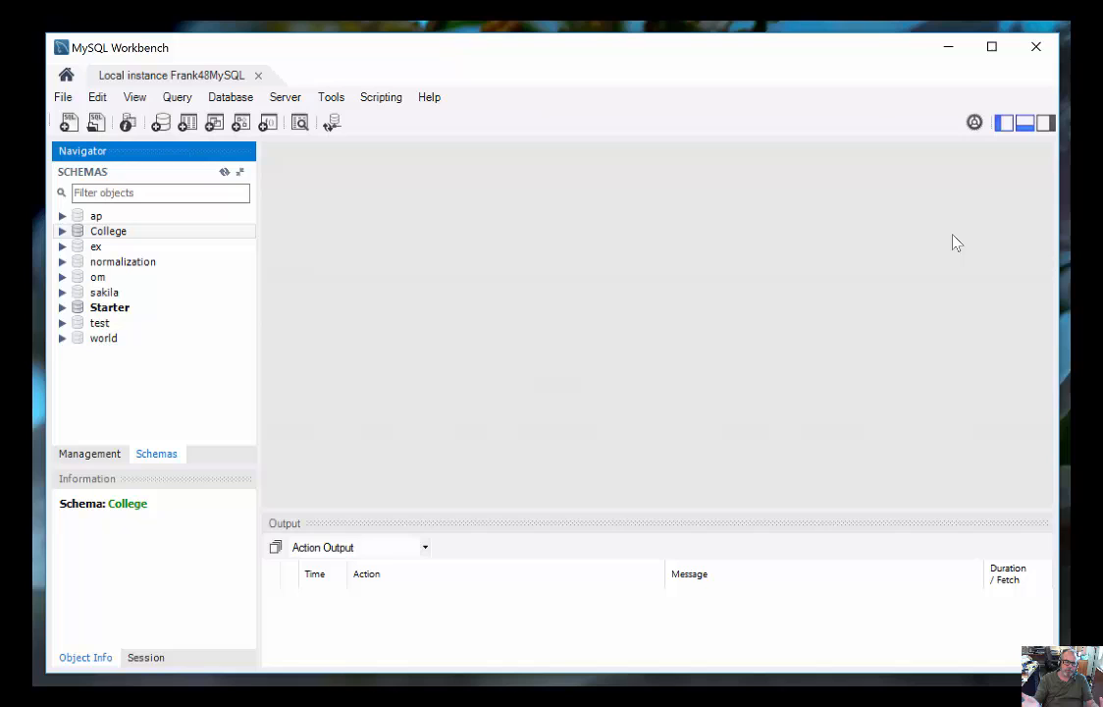
pyautogui.moveTo(314, 317)
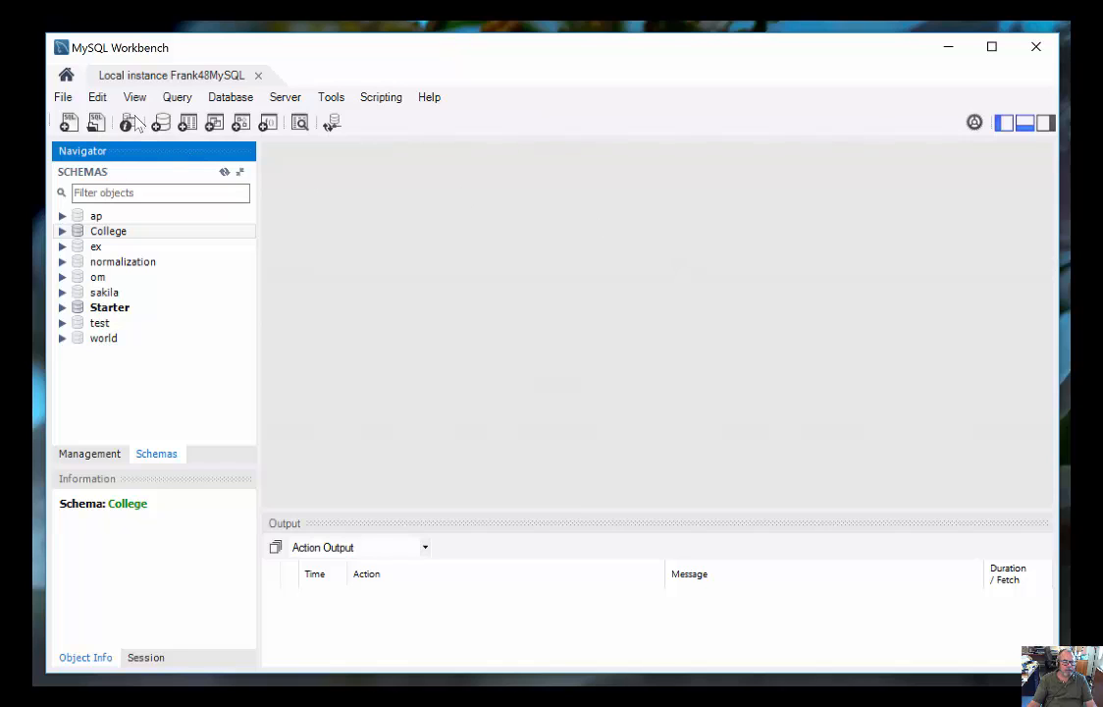
pyautogui.click(96, 96)
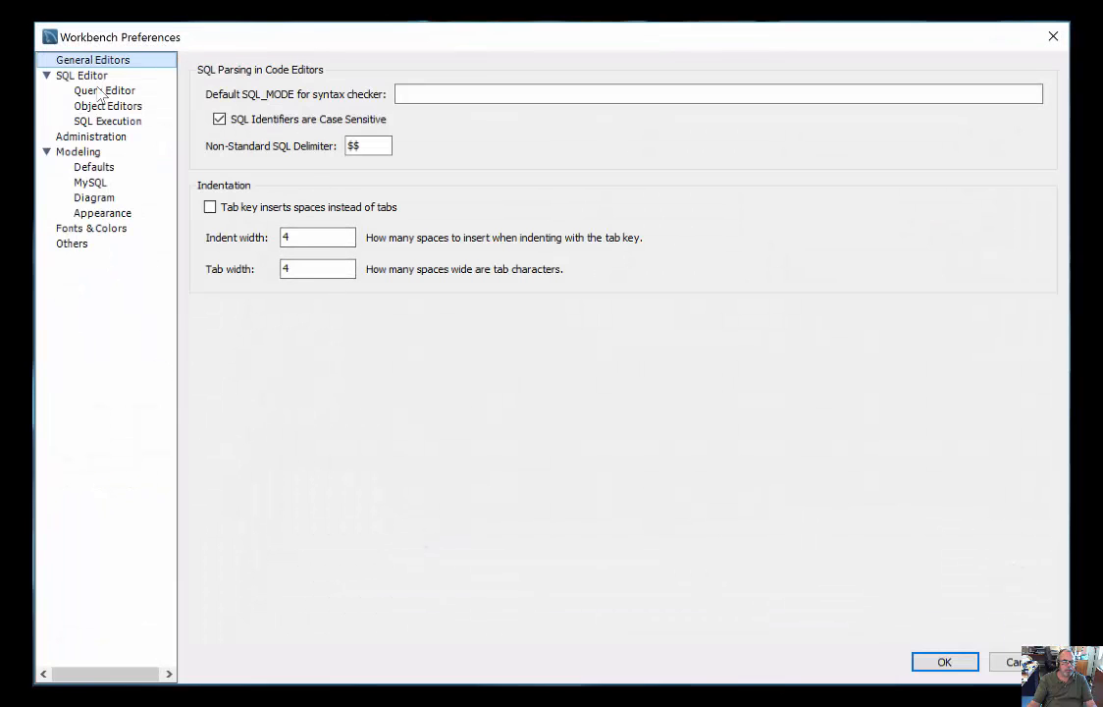
pyautogui.click(104, 90)
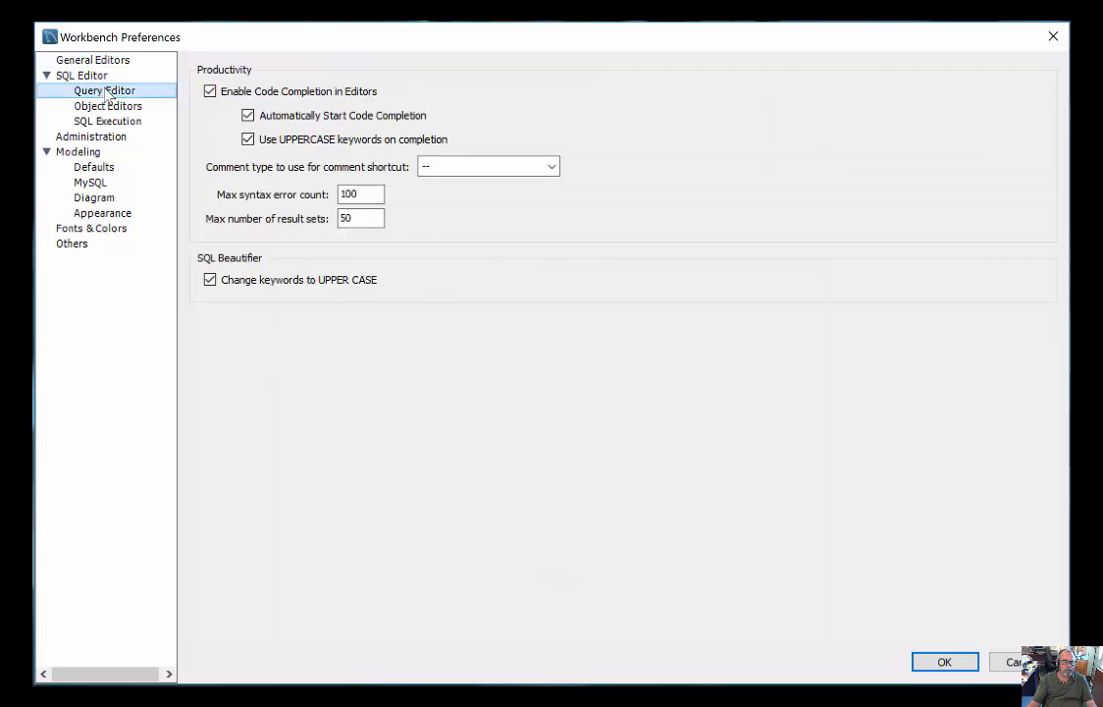
pyautogui.moveTo(285, 123)
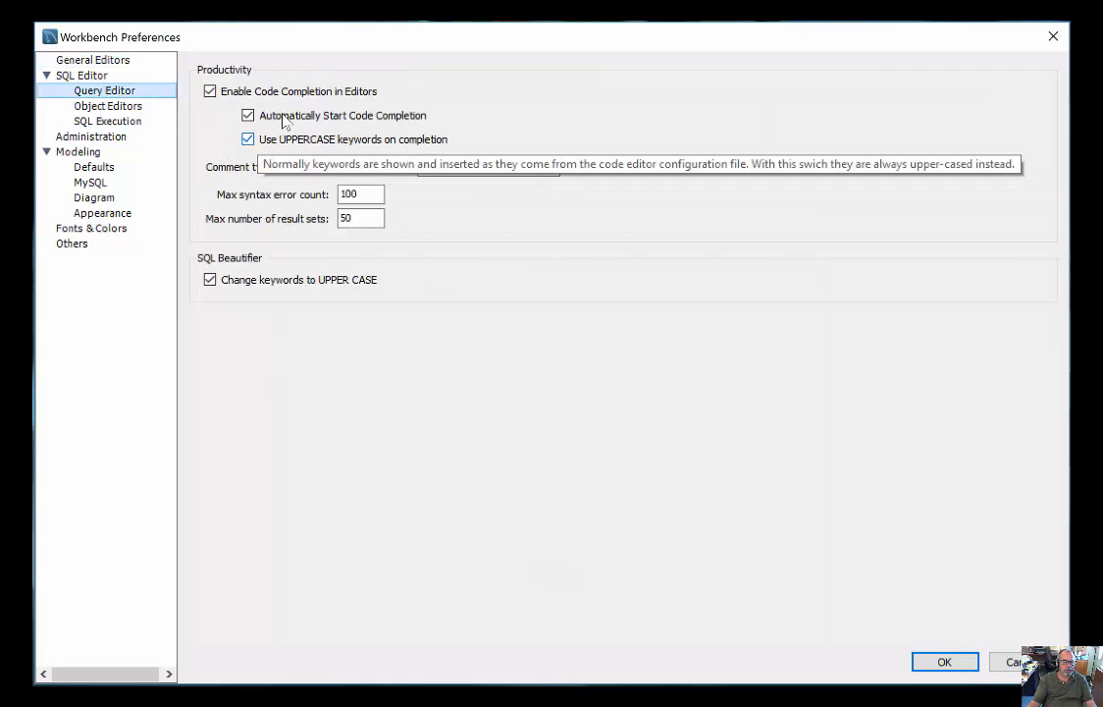
pyautogui.click(90, 182)
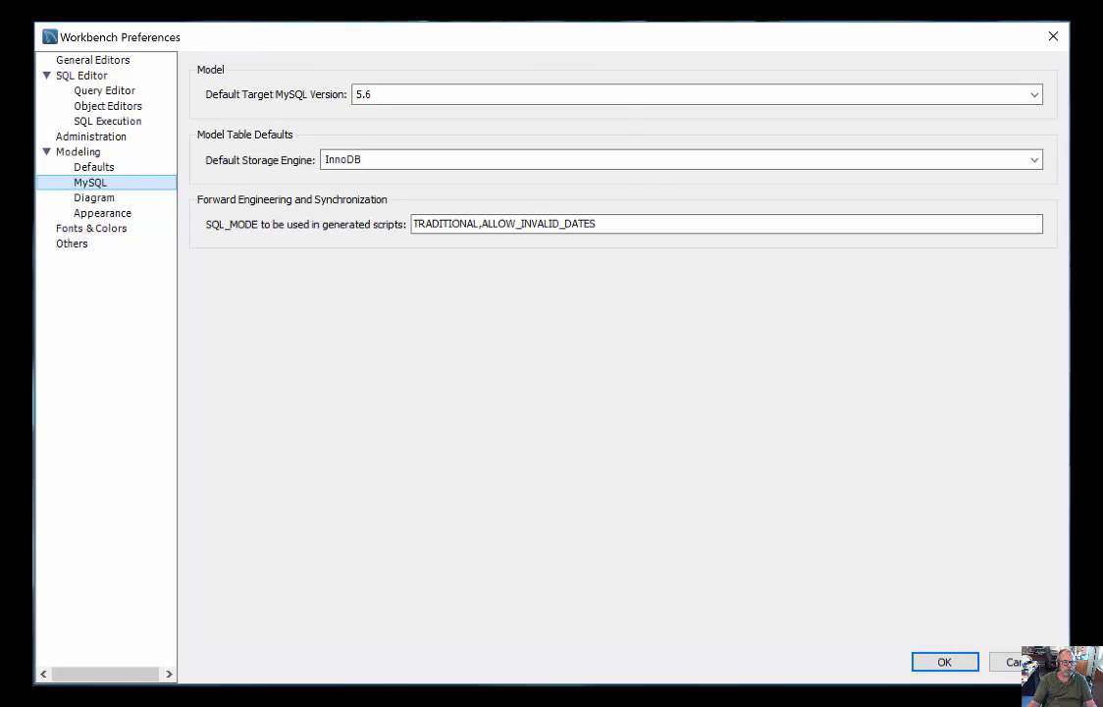
pyautogui.click(102, 213)
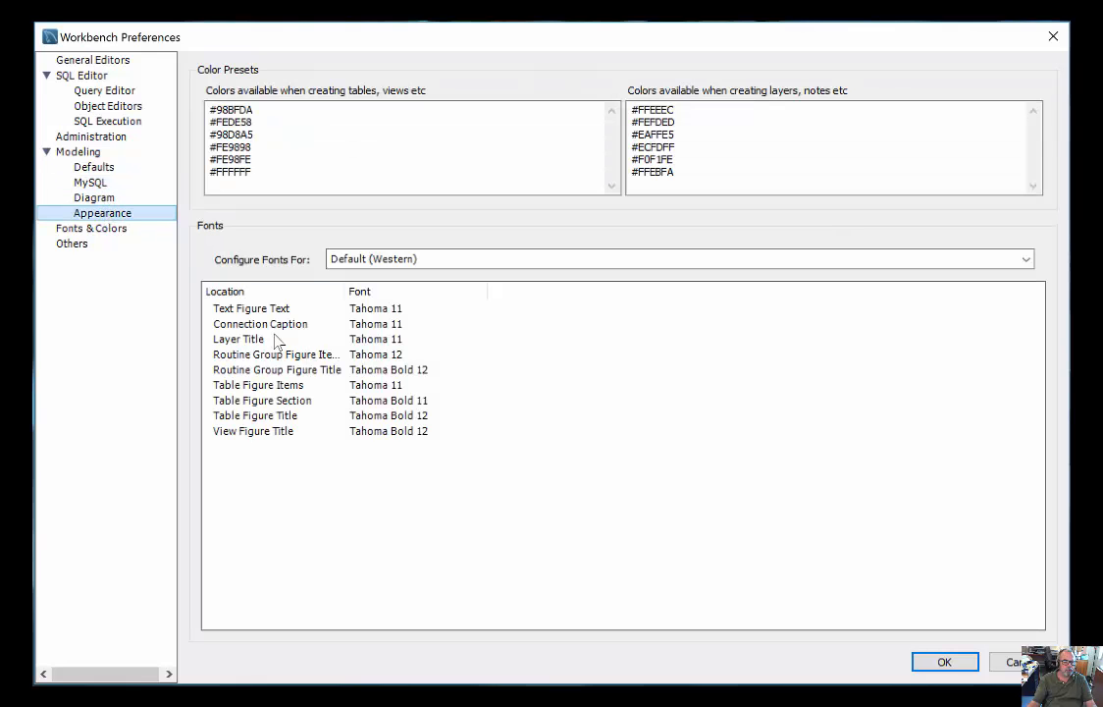
pyautogui.click(90, 227)
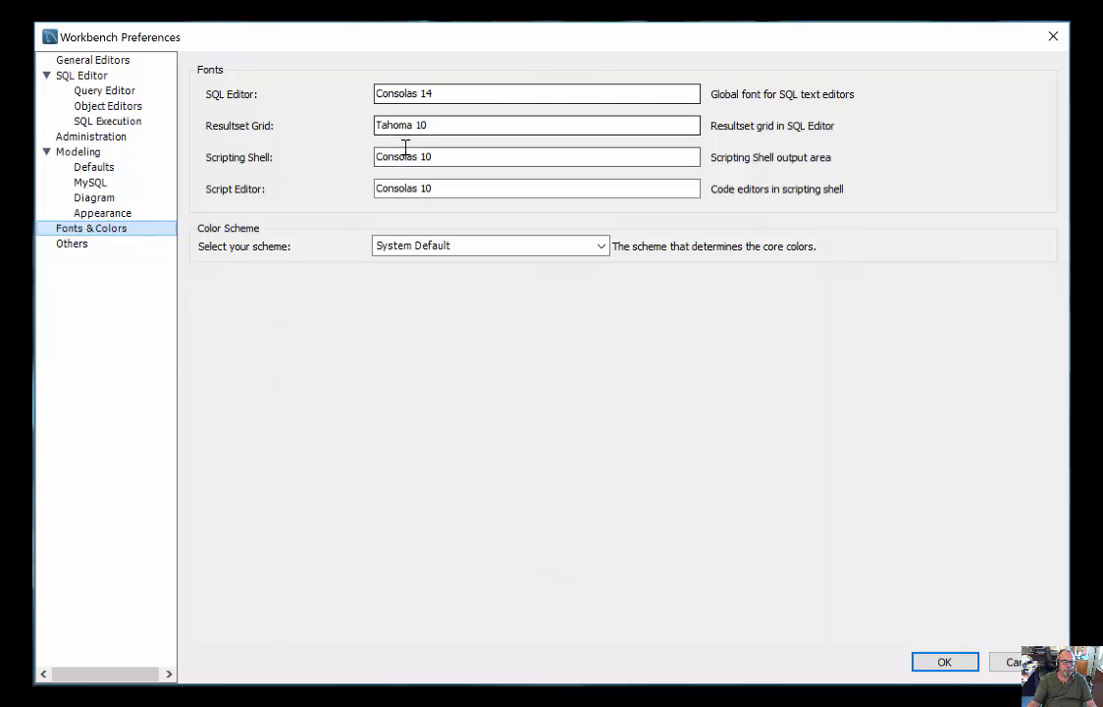
pyautogui.moveTo(108, 255)
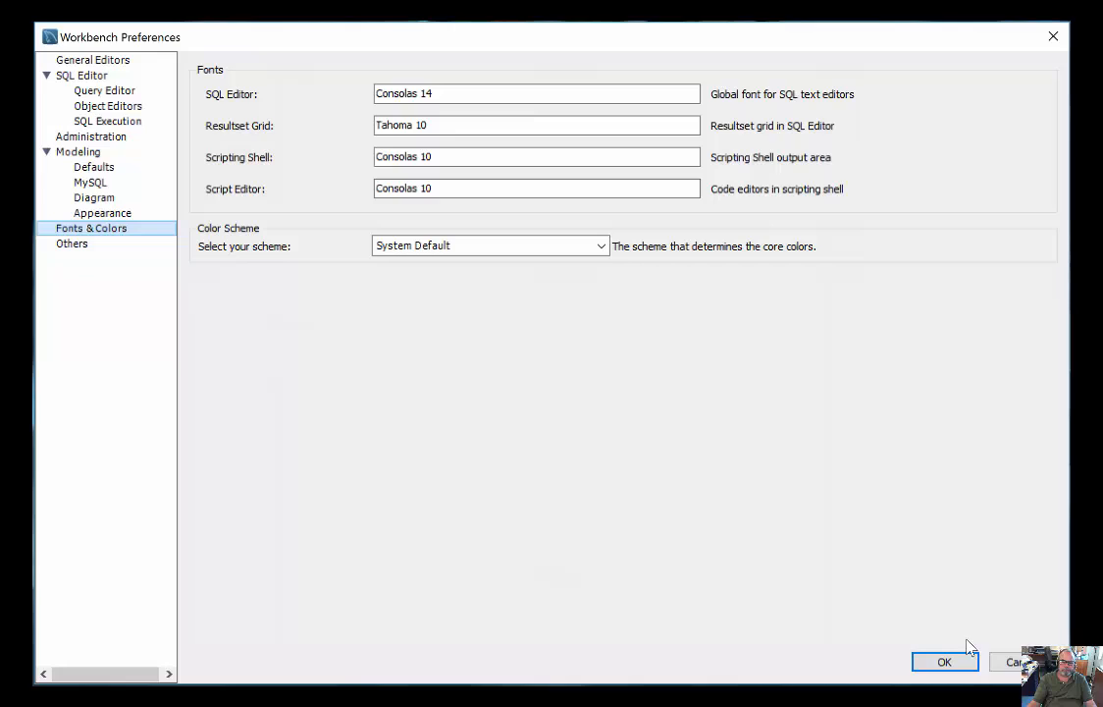
pyautogui.click(943, 660)
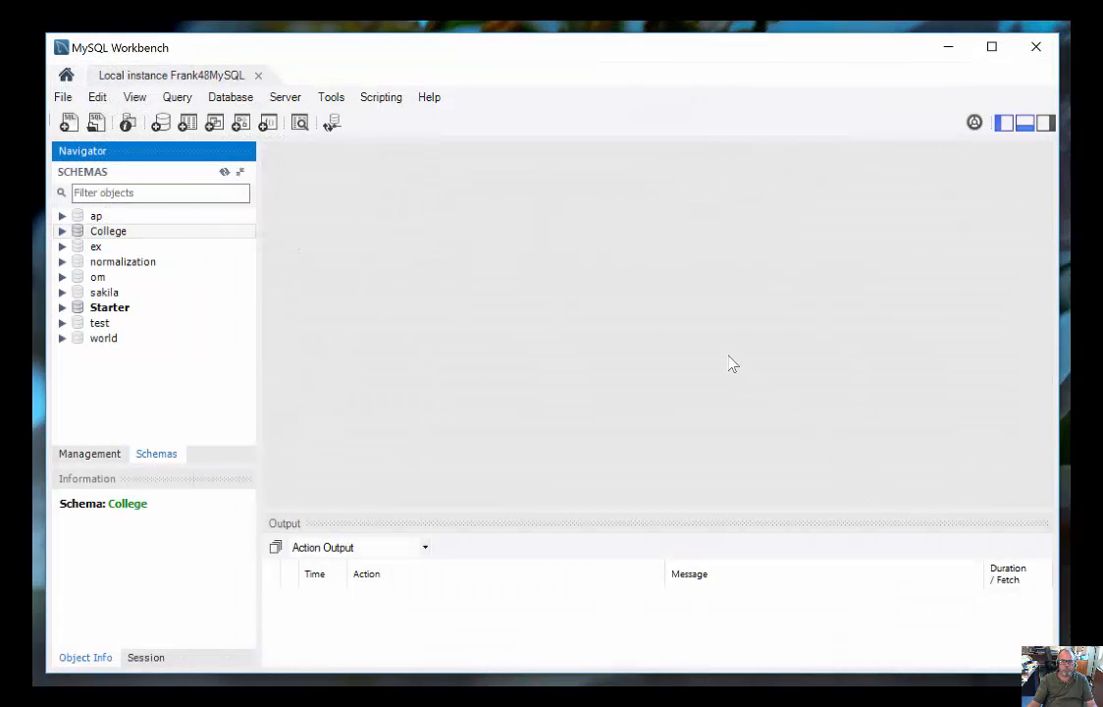
pyautogui.moveTo(950, 454)
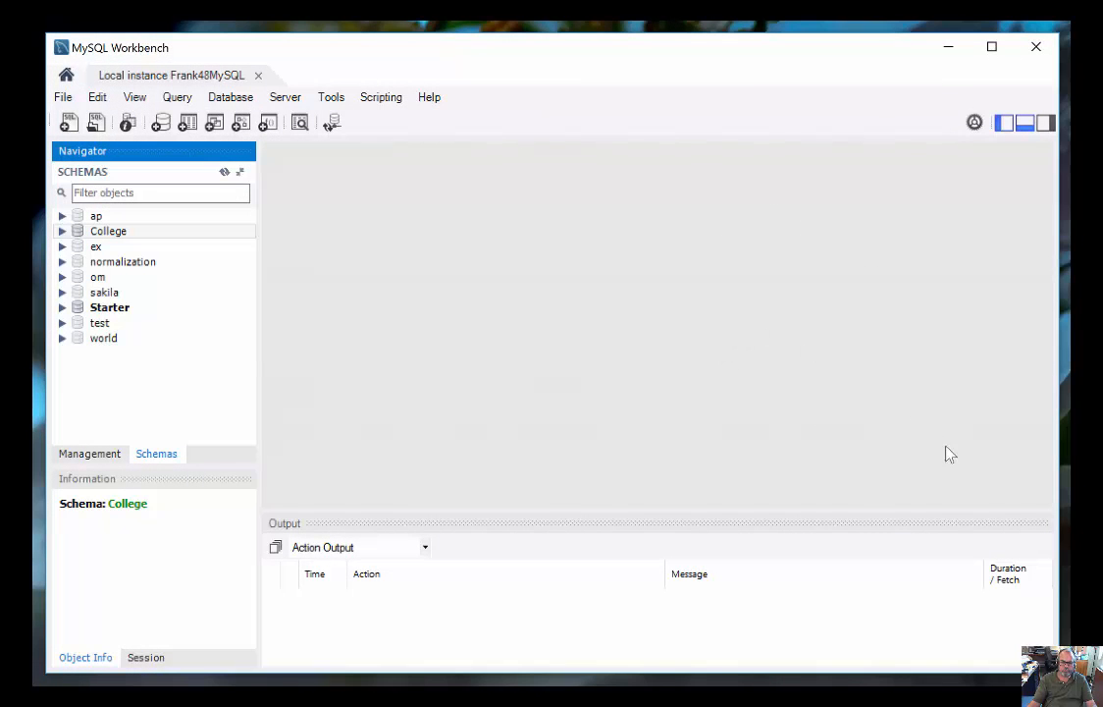